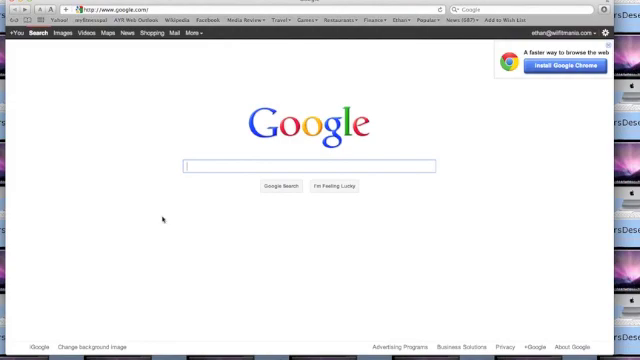
# Dismiss the search-box context menu and show the Launchpad grid of installed apps
pyautogui.rightClick(204, 166)
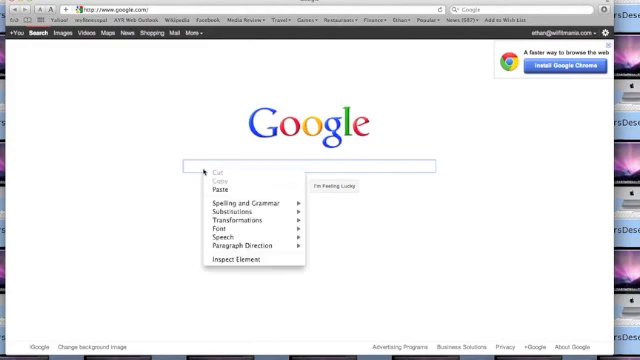
pyautogui.moveTo(188, 160)
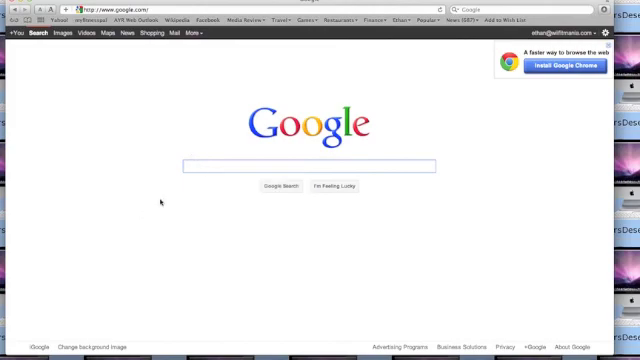
pyautogui.click(316, 166)
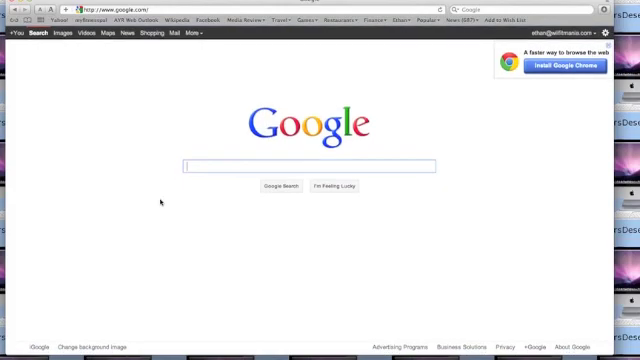
pyautogui.press('F3')
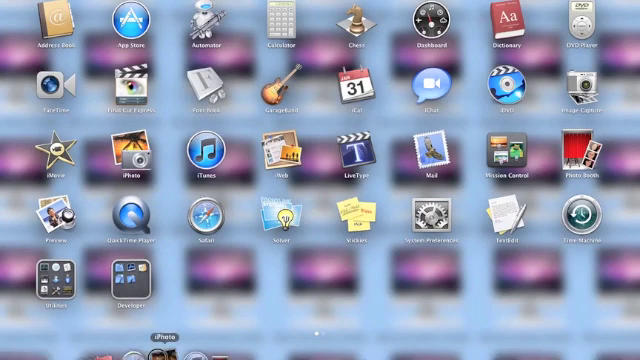
# Return to Safari from Launchpad, landing on the Wikipedia multilingual page
pyautogui.click(208, 218)
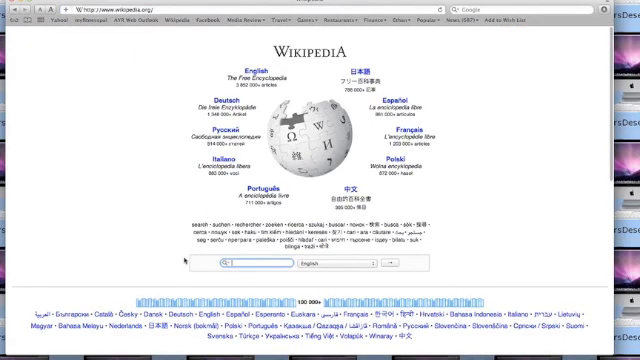
# Enter the query 'youtube' in the Wikipedia search box
pyautogui.write('youtube')
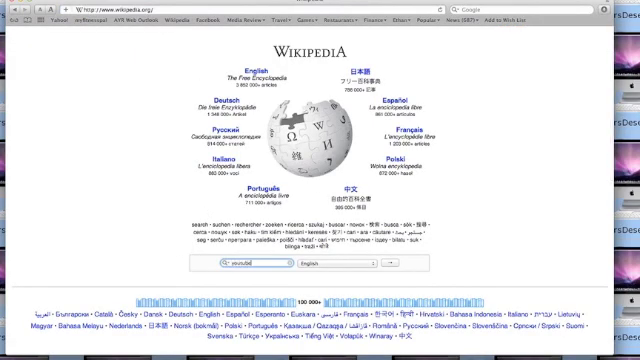